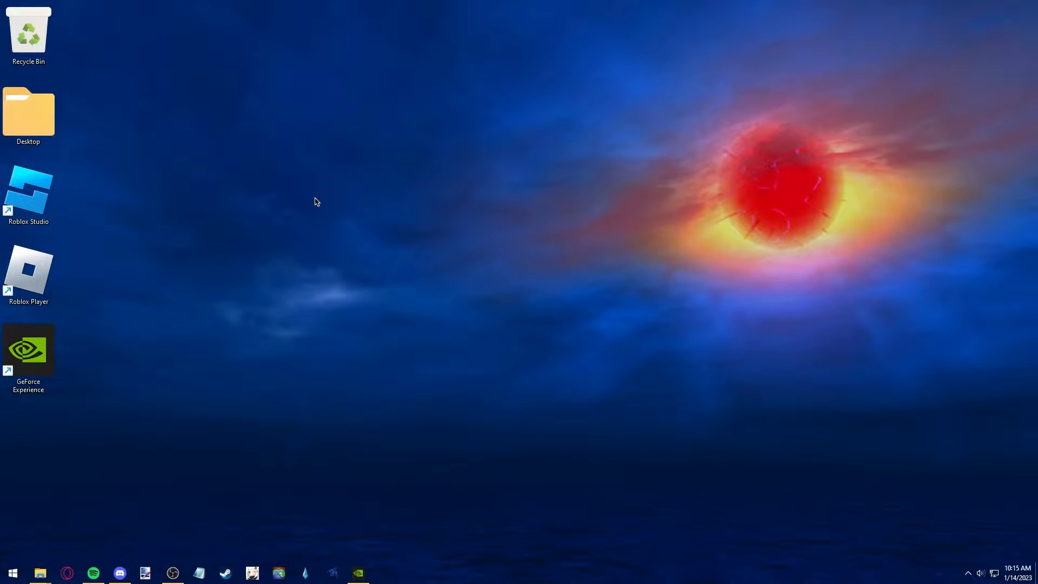
mouse_move(147, 182)
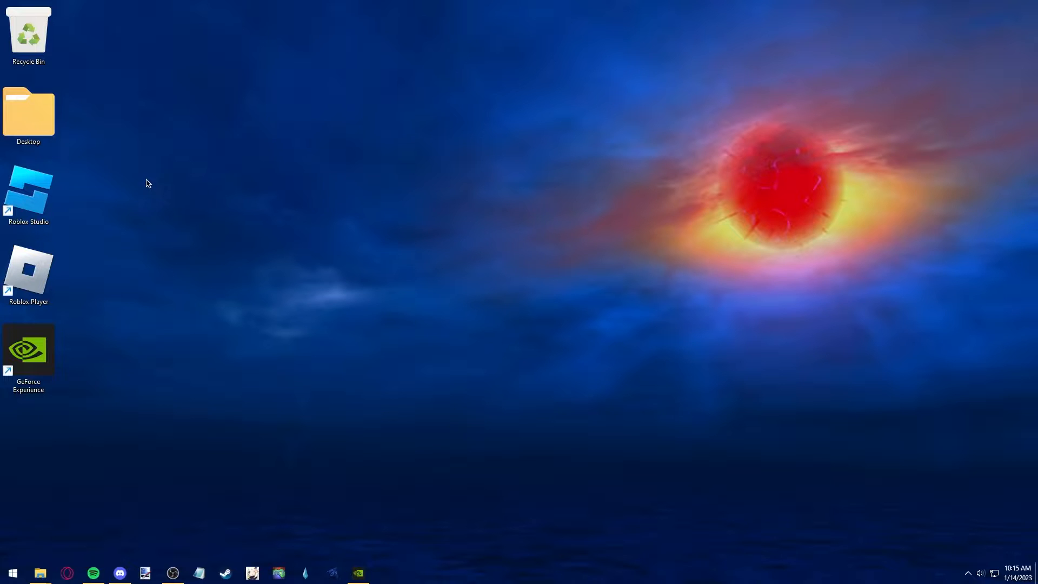
mouse_move(224, 313)
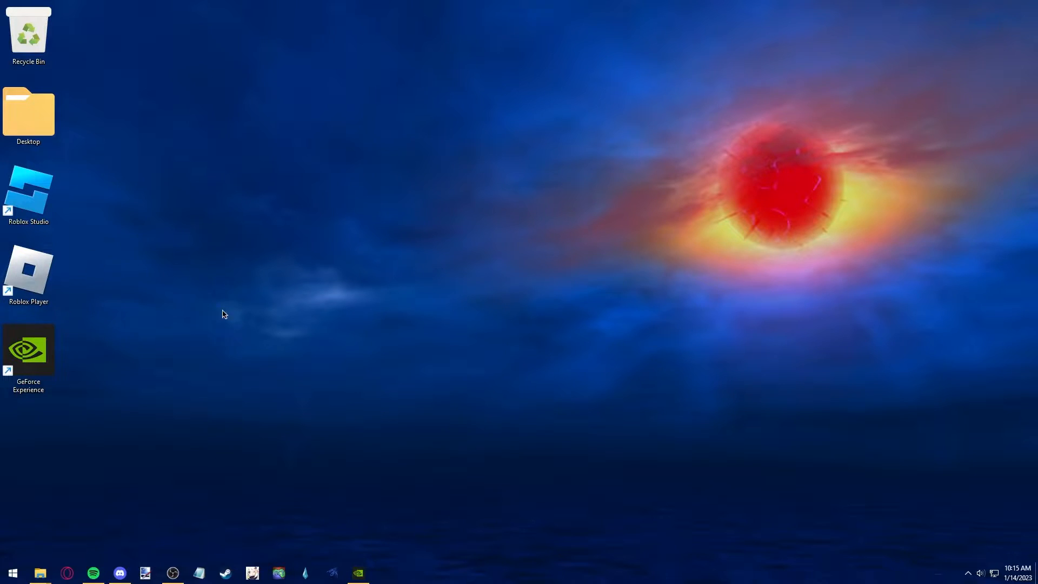
mouse_move(73, 268)
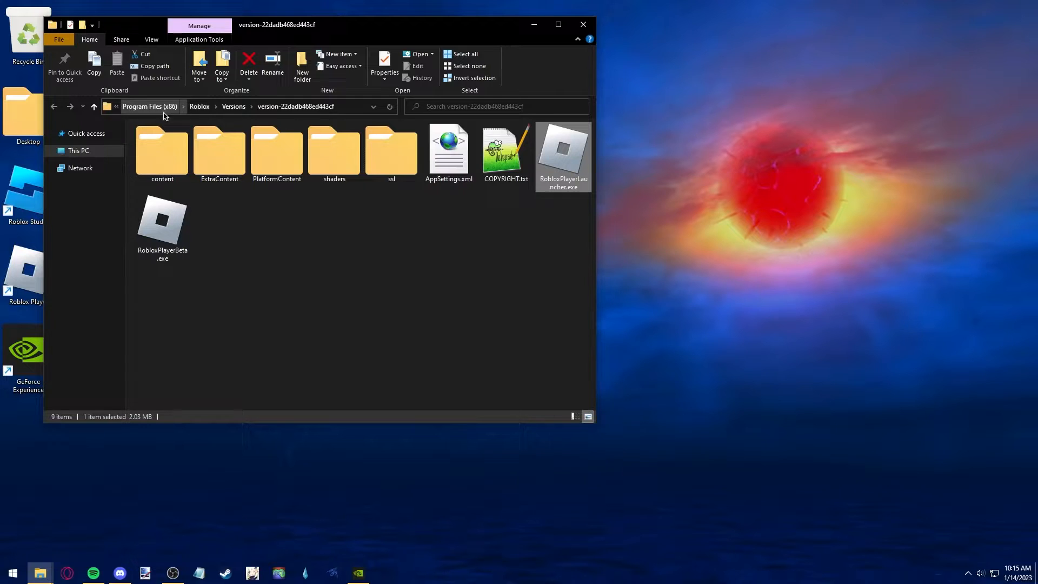
mouse_move(236, 103)
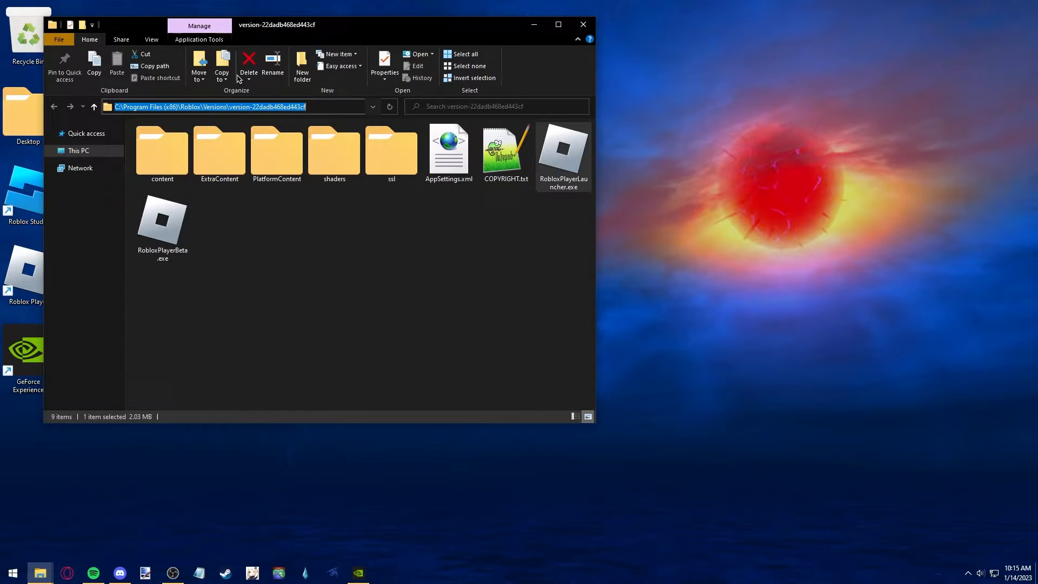
Close the Roblox version folder window and return to the desktop
left_click(583, 24)
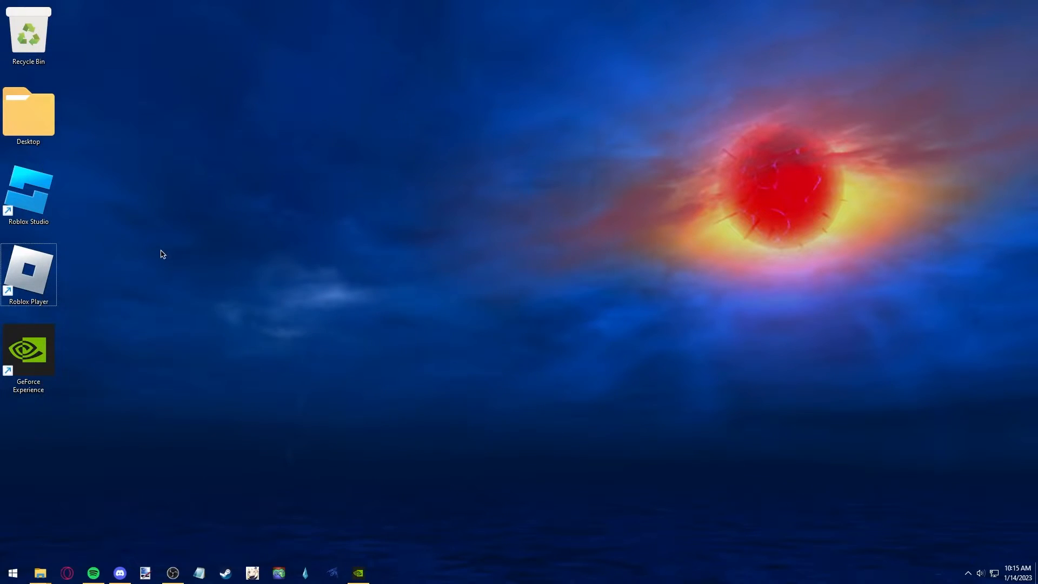
Launch GeForce Experience, check for driver updates under Drivers, and go to its settings
double_click(28, 348)
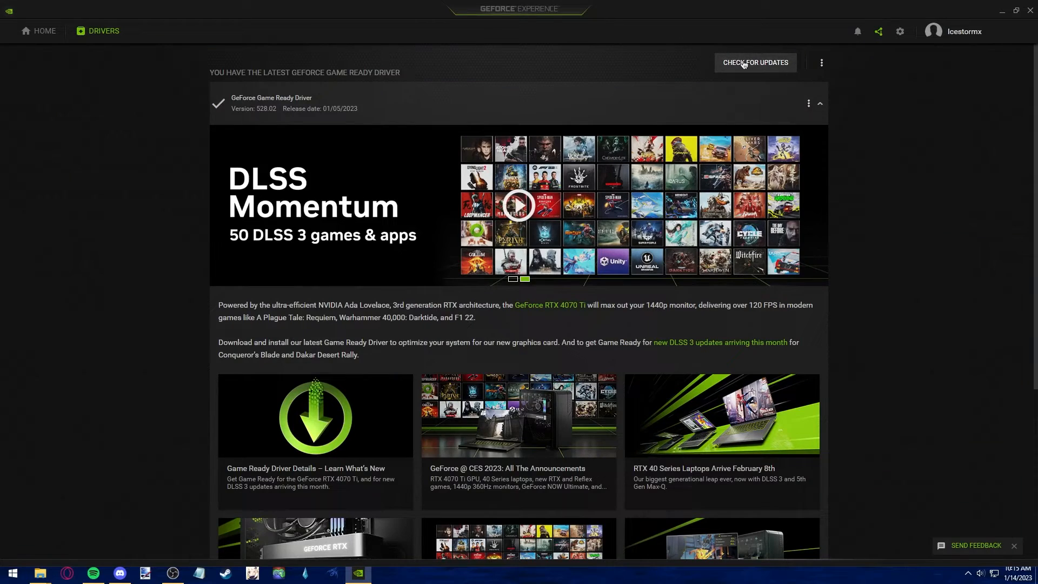
left_click(755, 62)
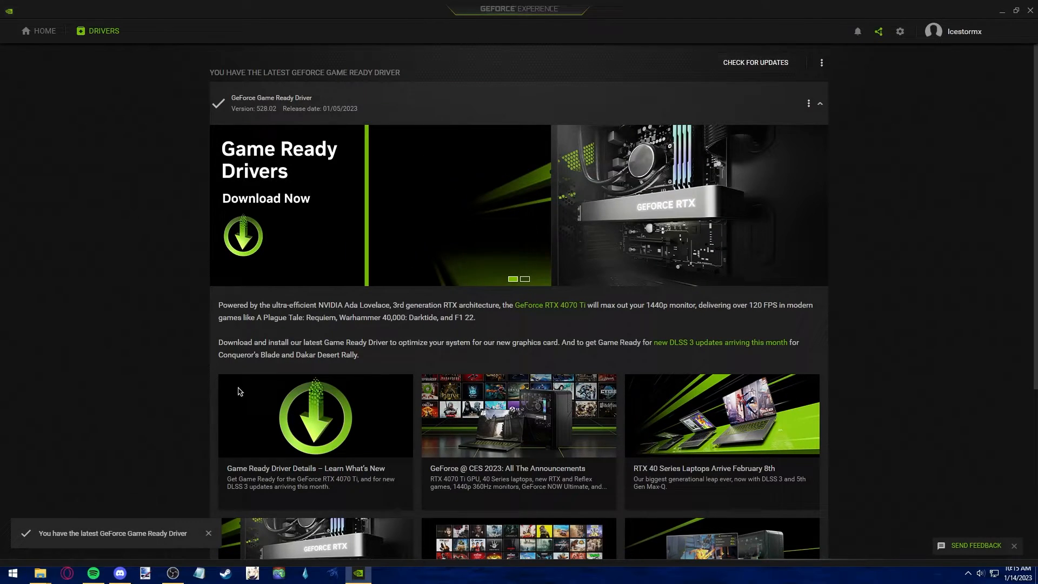
mouse_move(102, 548)
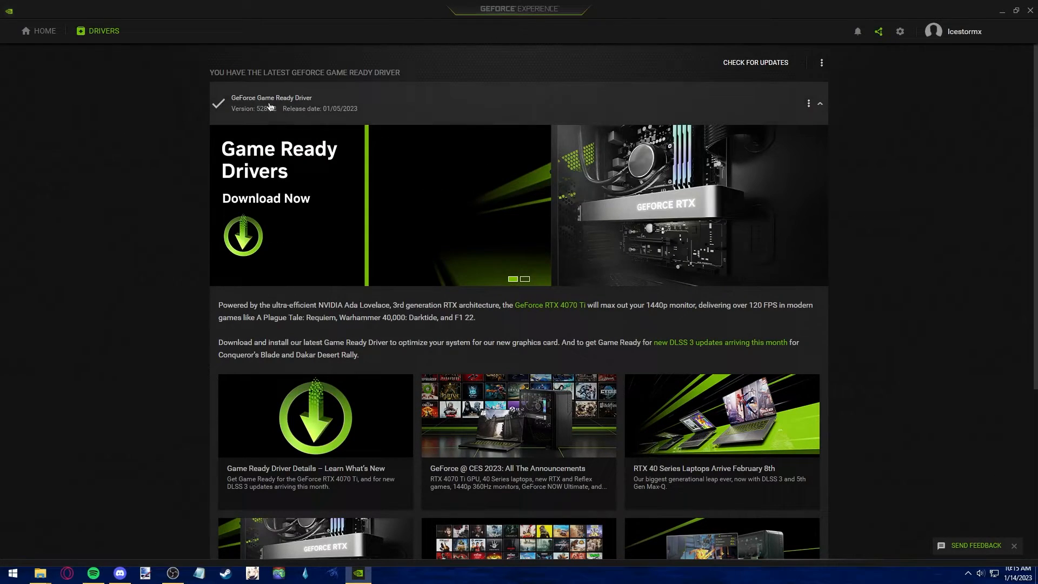
mouse_move(344, 177)
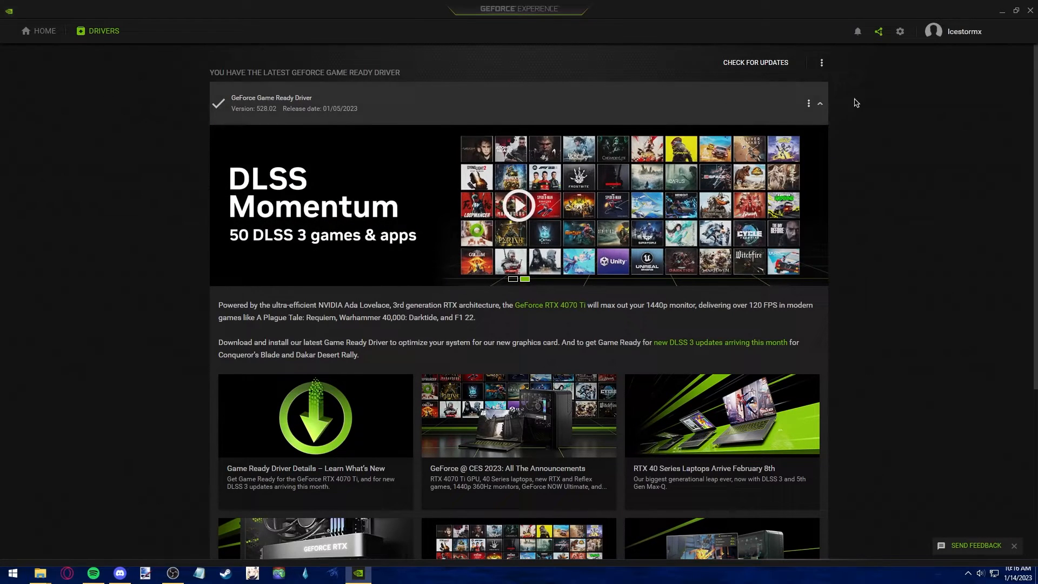
mouse_move(900, 38)
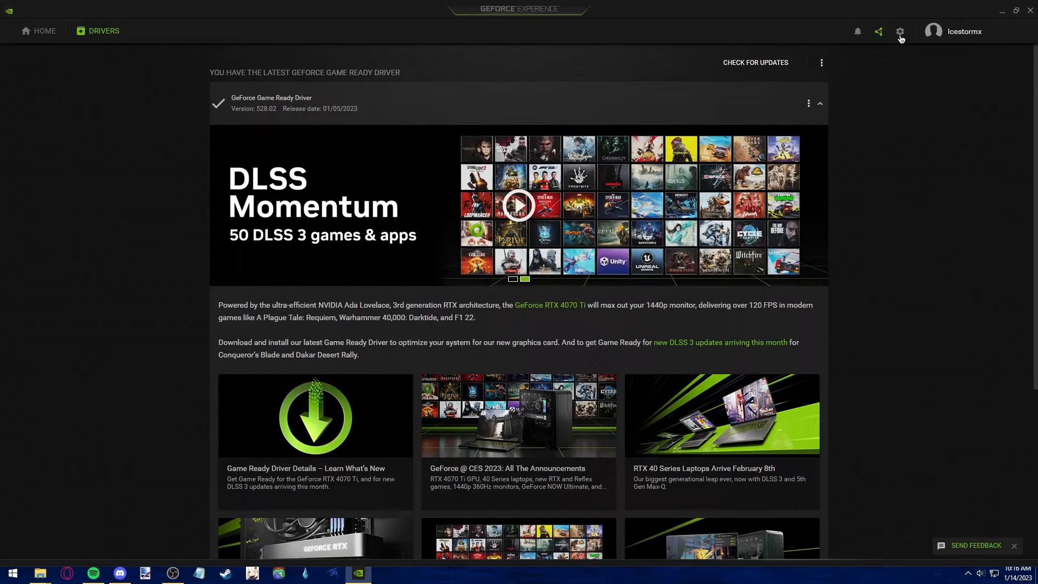
left_click(900, 32)
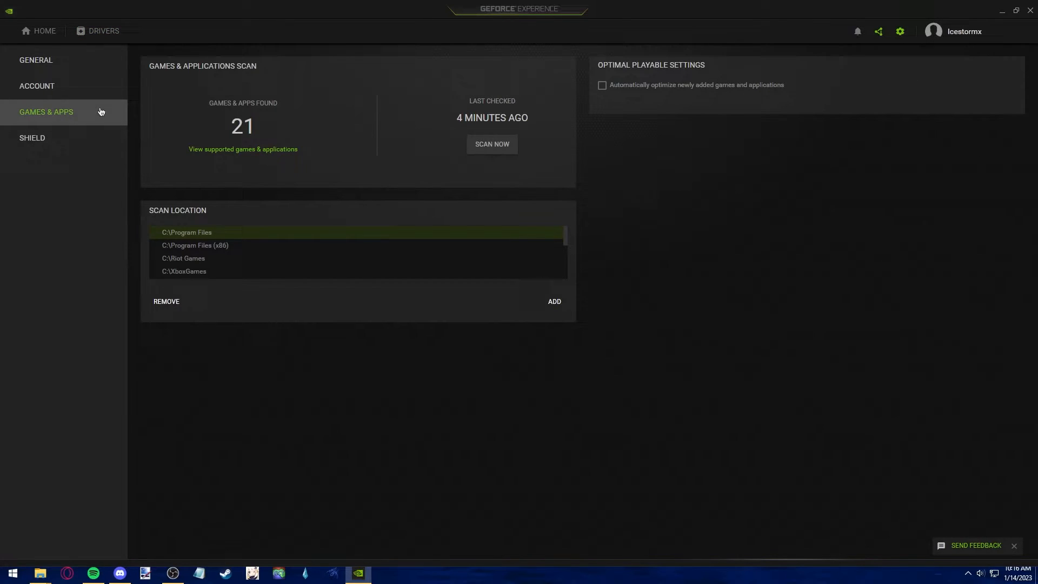
mouse_move(589, 251)
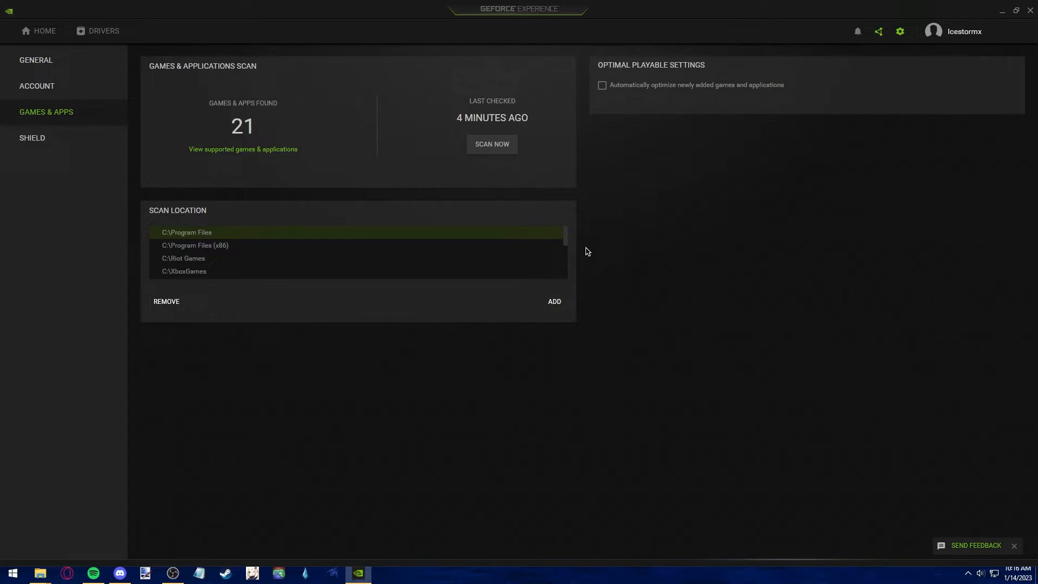
Add the Roblox version folder under Program Files (x86) as a game scan location
left_click(554, 301)
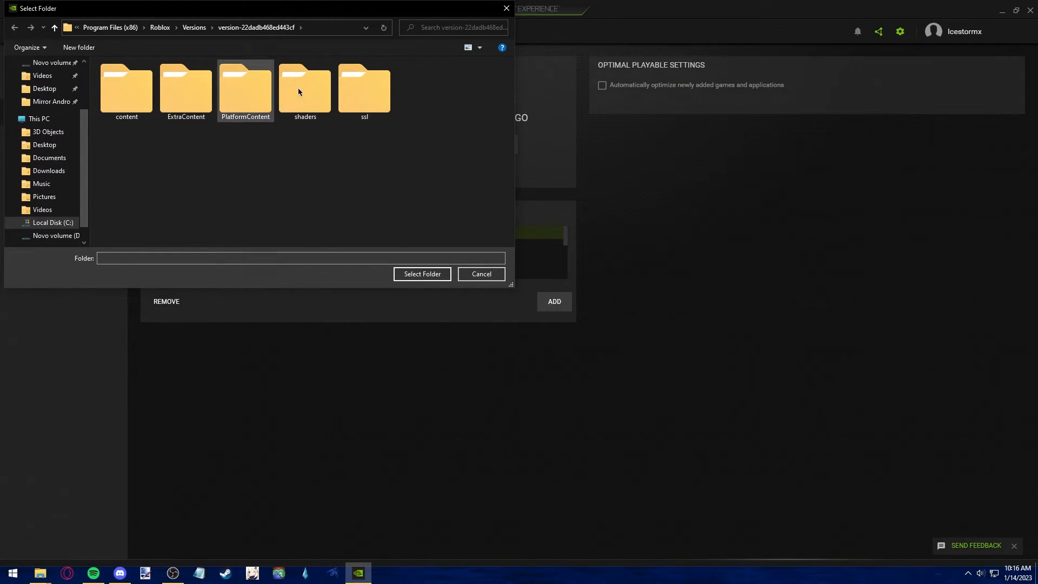
left_click(422, 273)
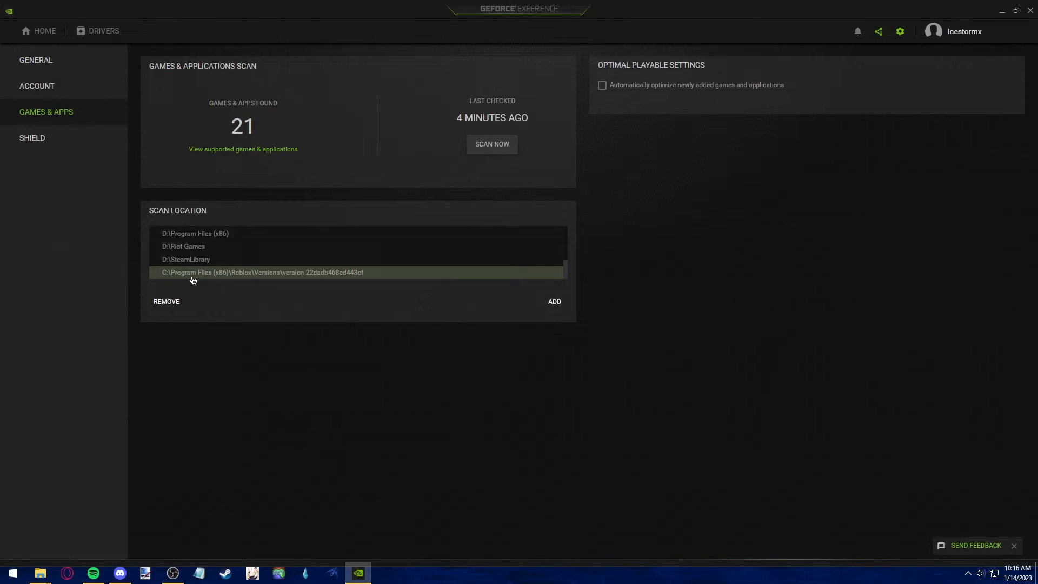
mouse_move(337, 277)
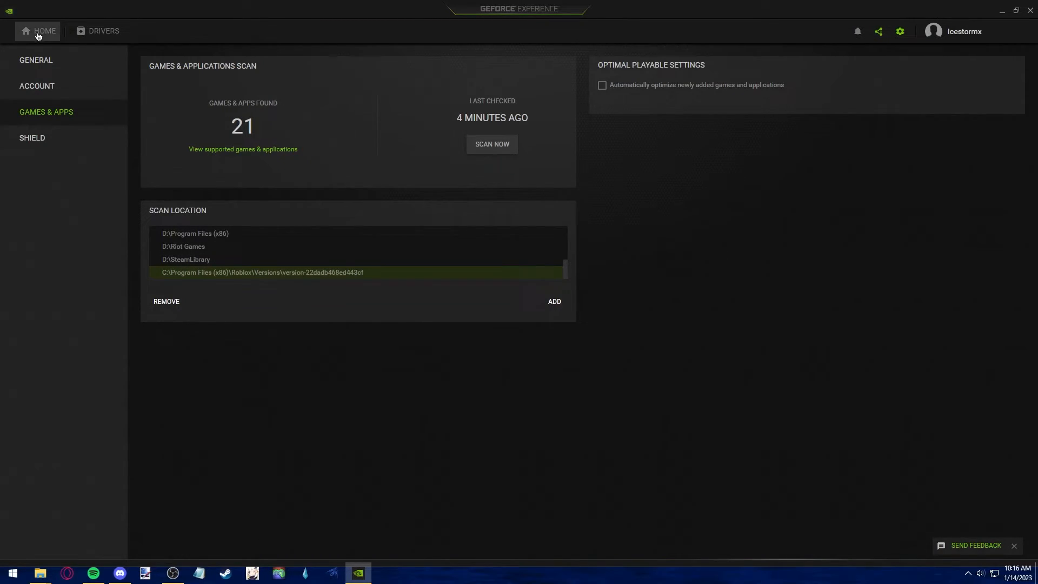
From Home, run 'Scan for games & apps' via the three-dot menu so Roblox is detected
left_click(39, 31)
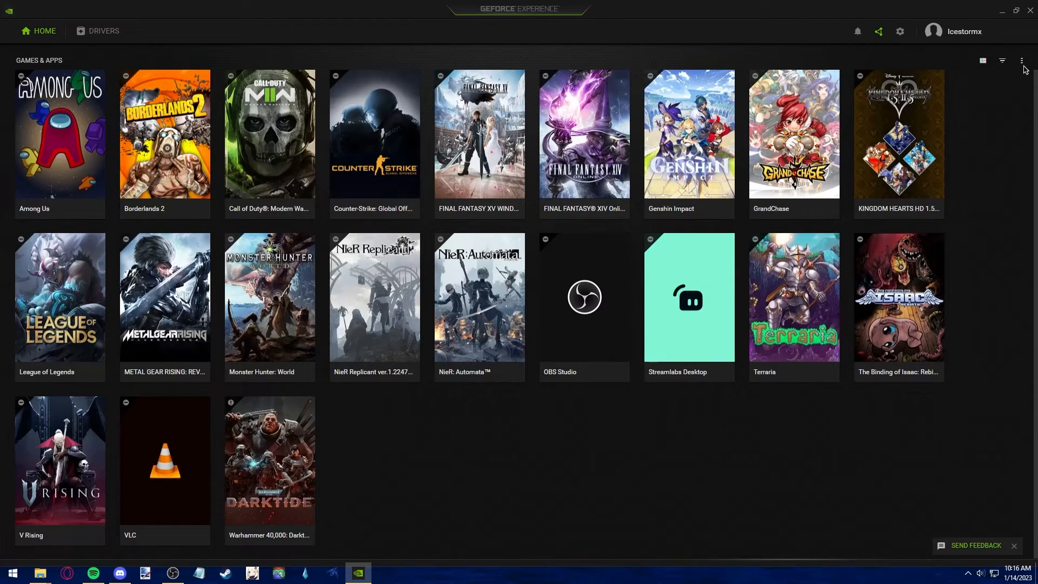
left_click(1021, 61)
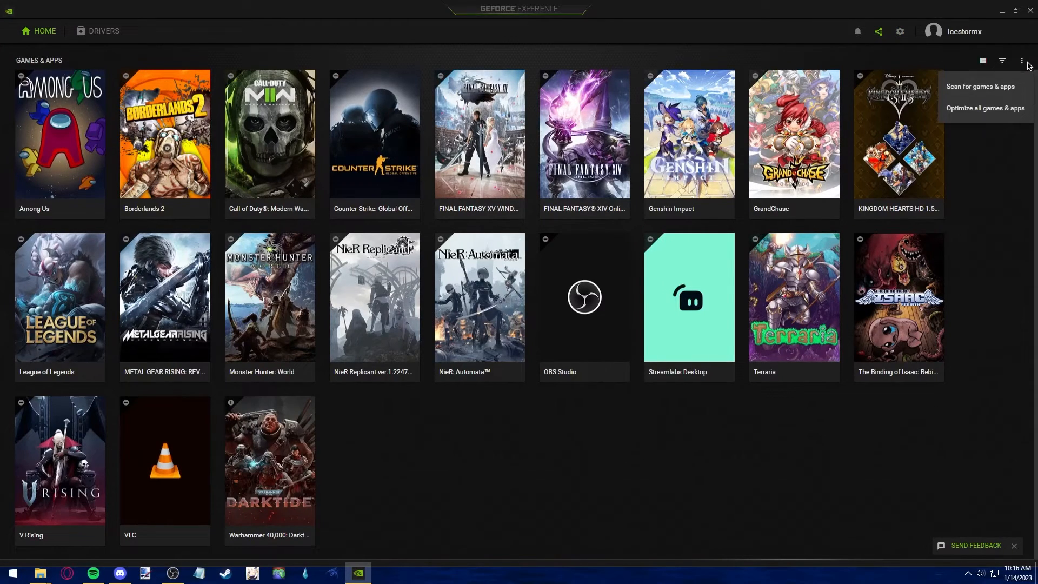
mouse_move(984, 95)
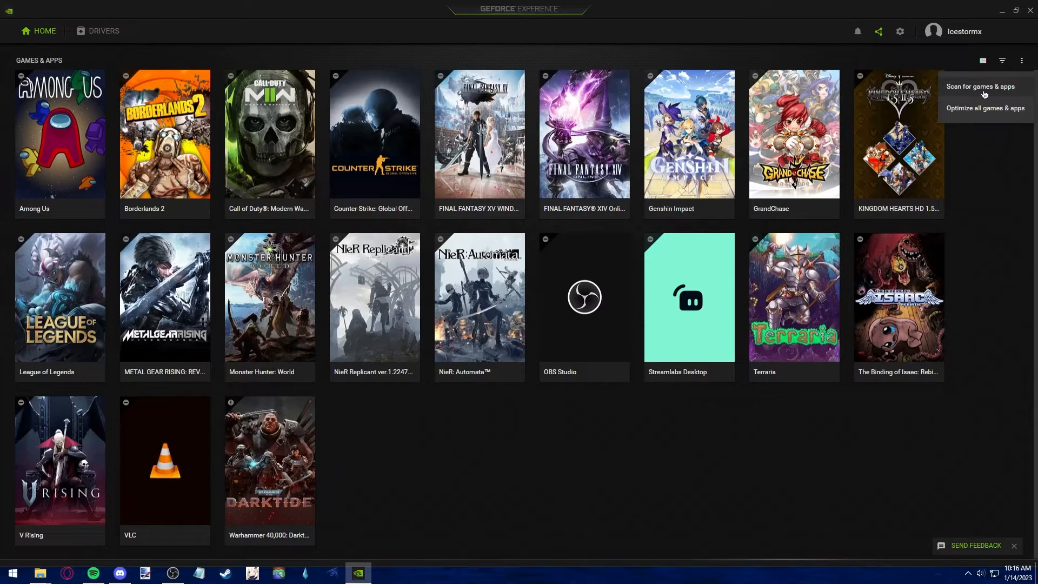
left_click(980, 87)
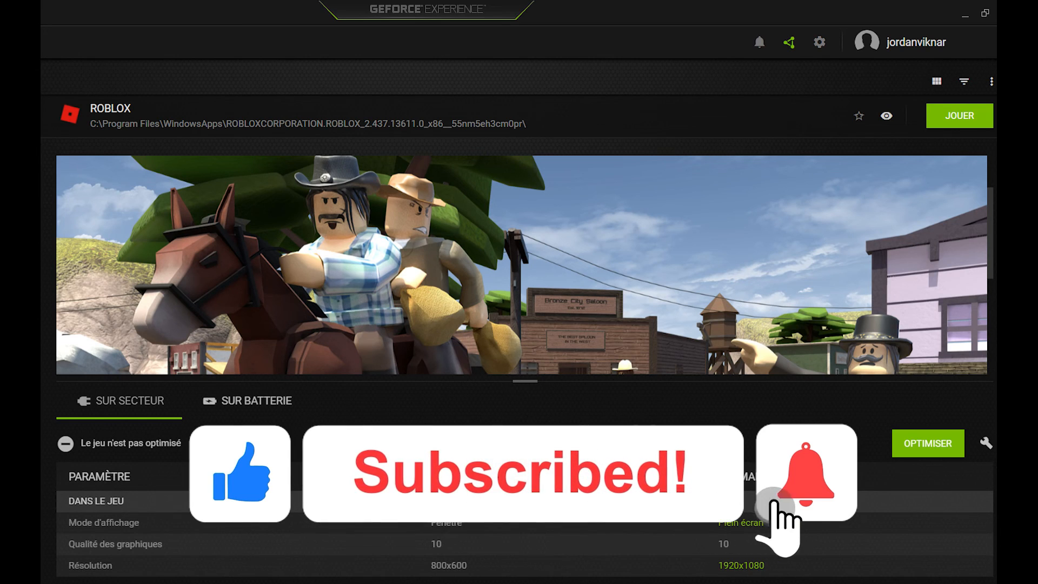
View Roblox's details page with its current and recommended optimal settings
left_click(802, 474)
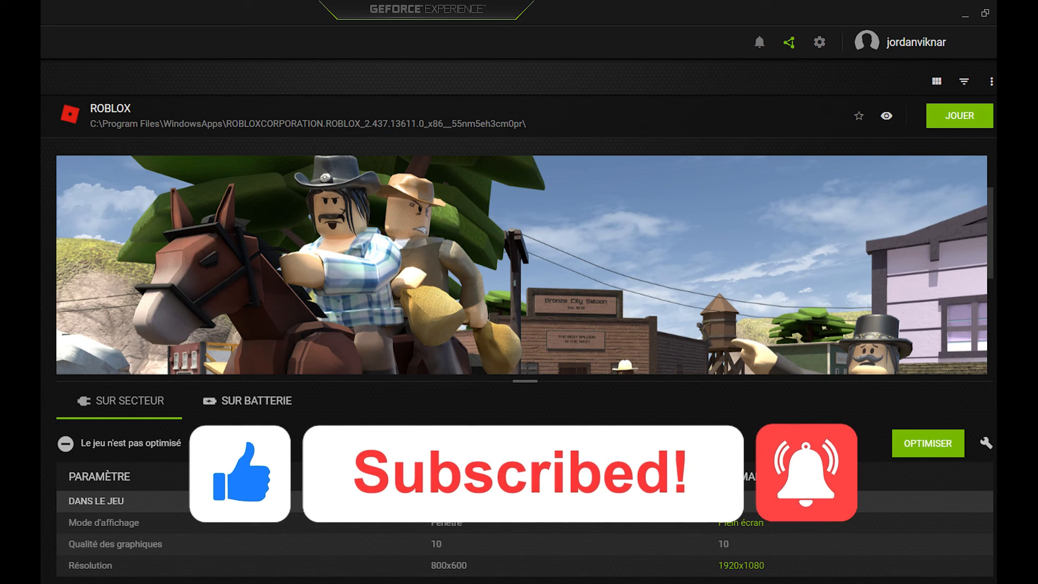